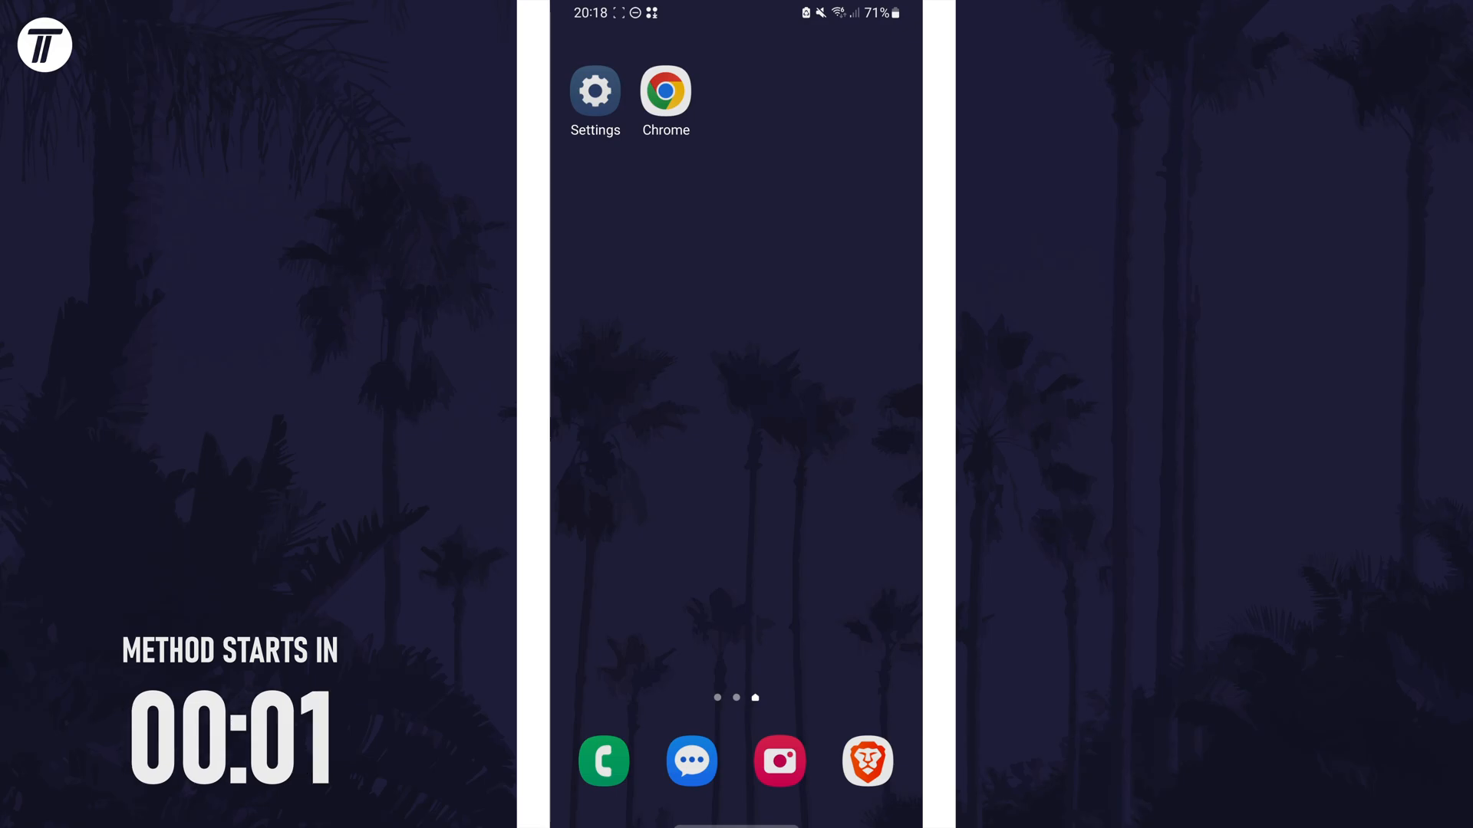
Launch Settings from the home screen and scroll the main list to the Apps category
click(595, 92)
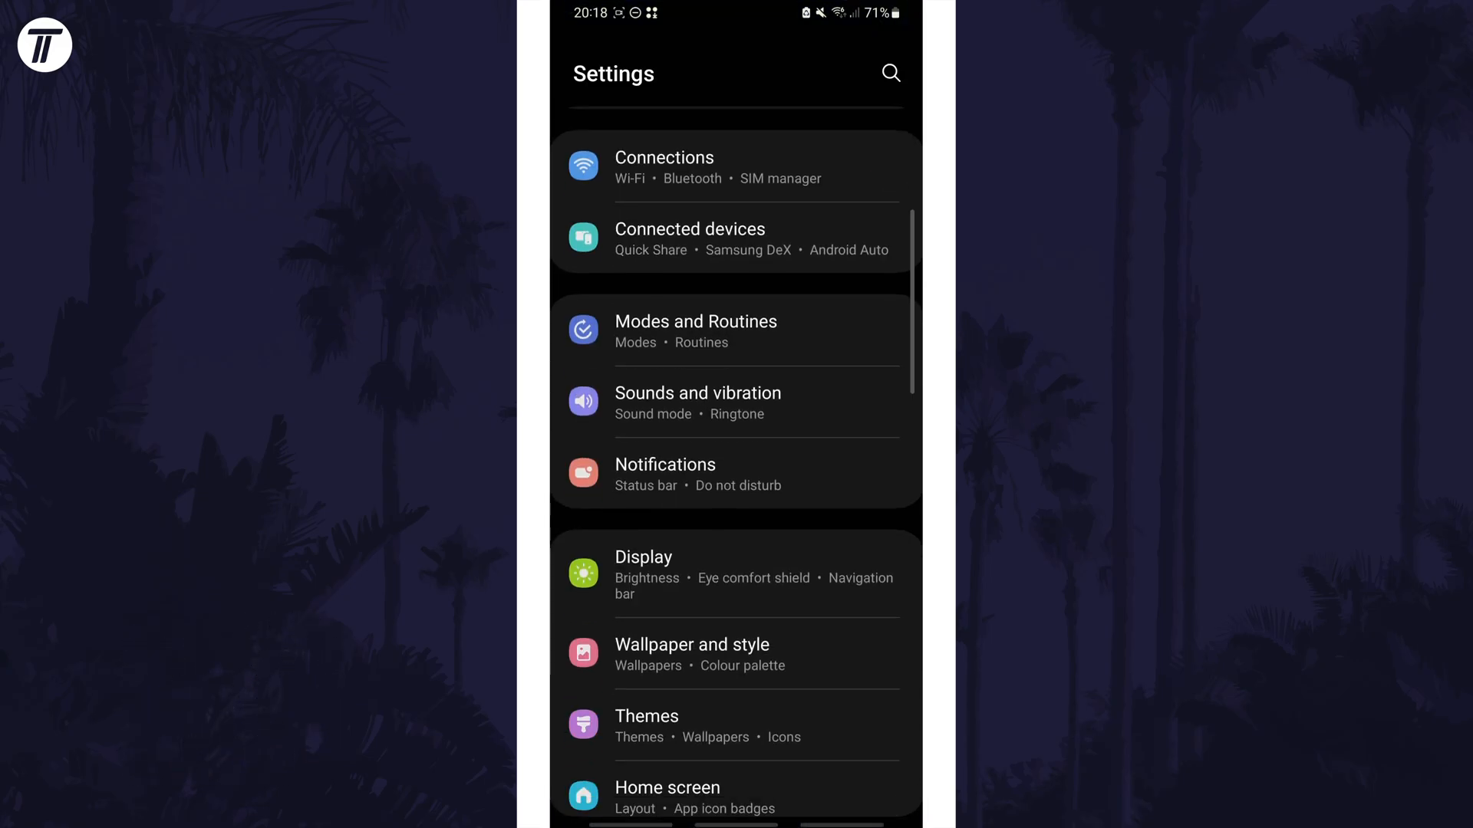
scroll(down, 3)
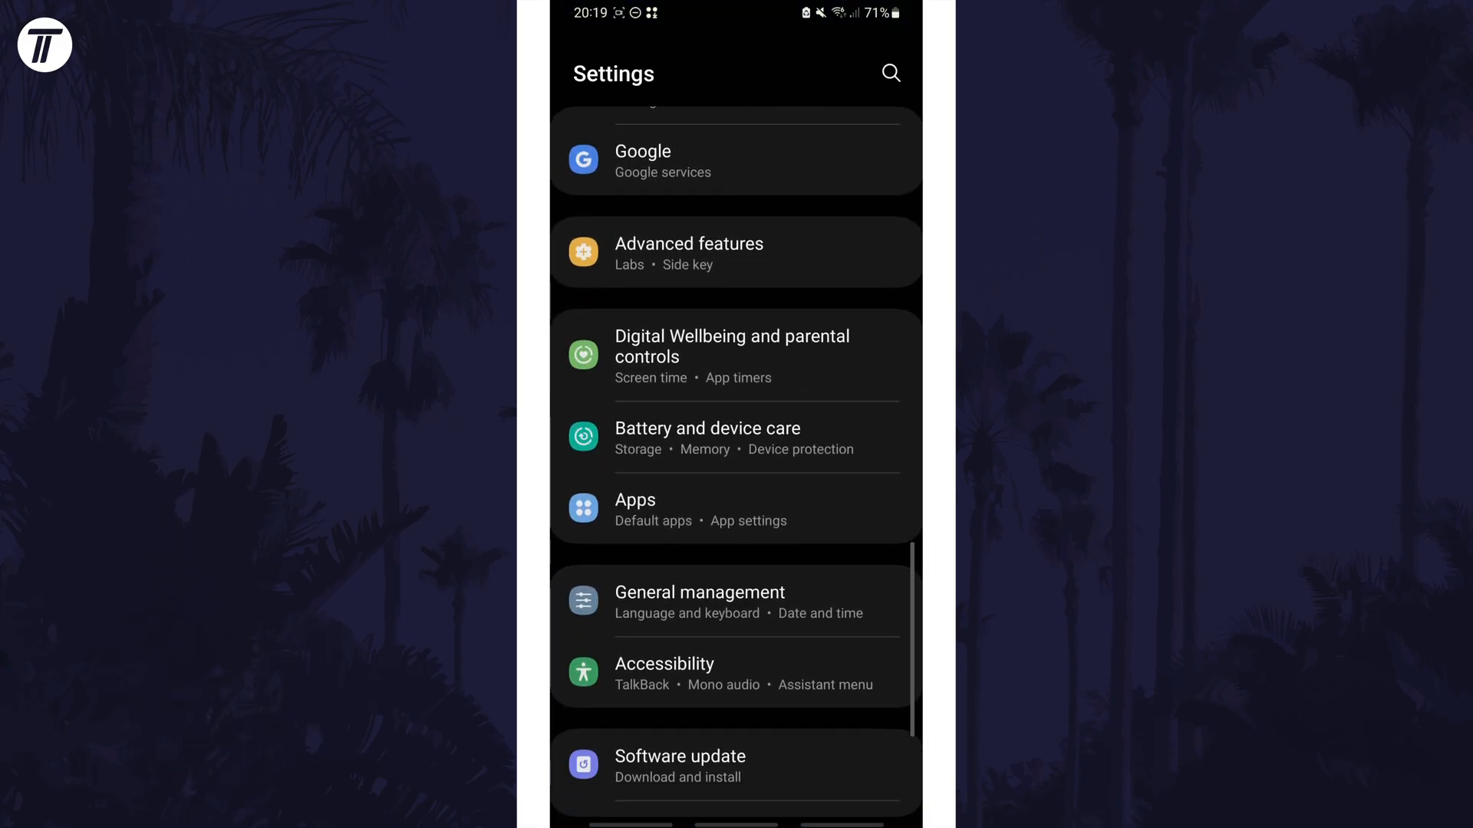
scroll(up, 3)
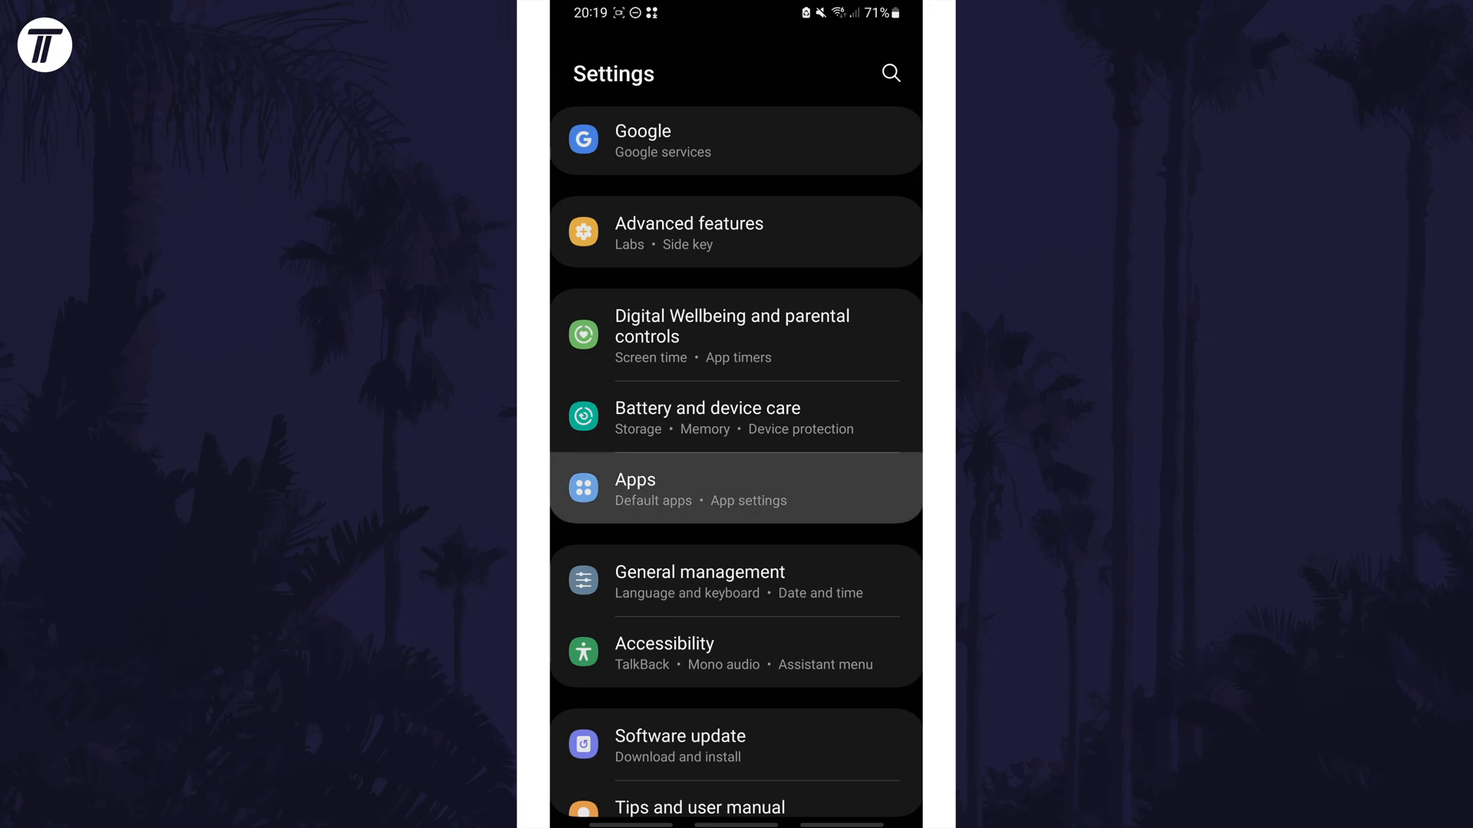
Go into Apps and select Amazon Shopping from the installed apps to reach its App info page
click(735, 488)
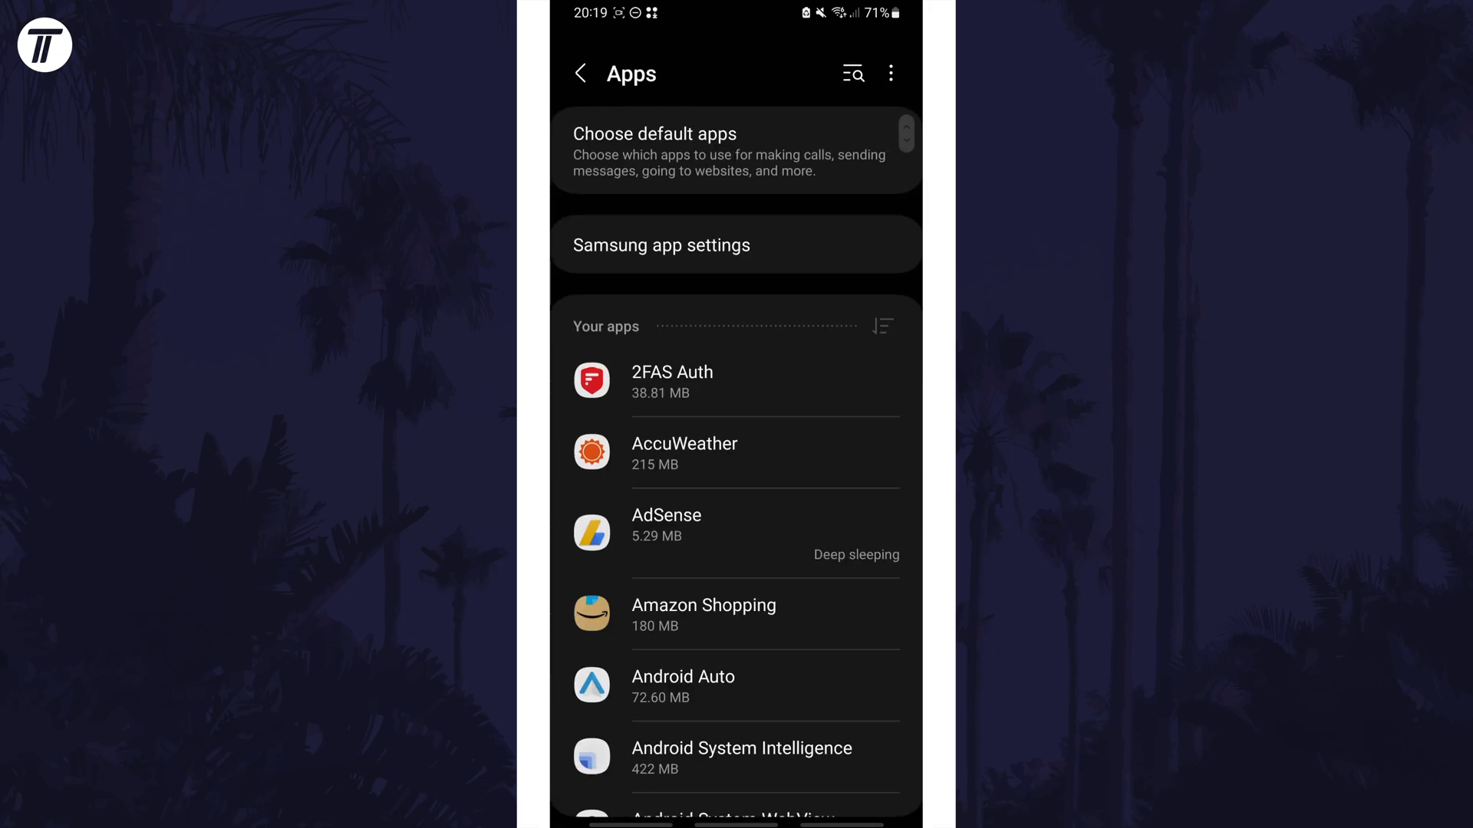
click(735, 614)
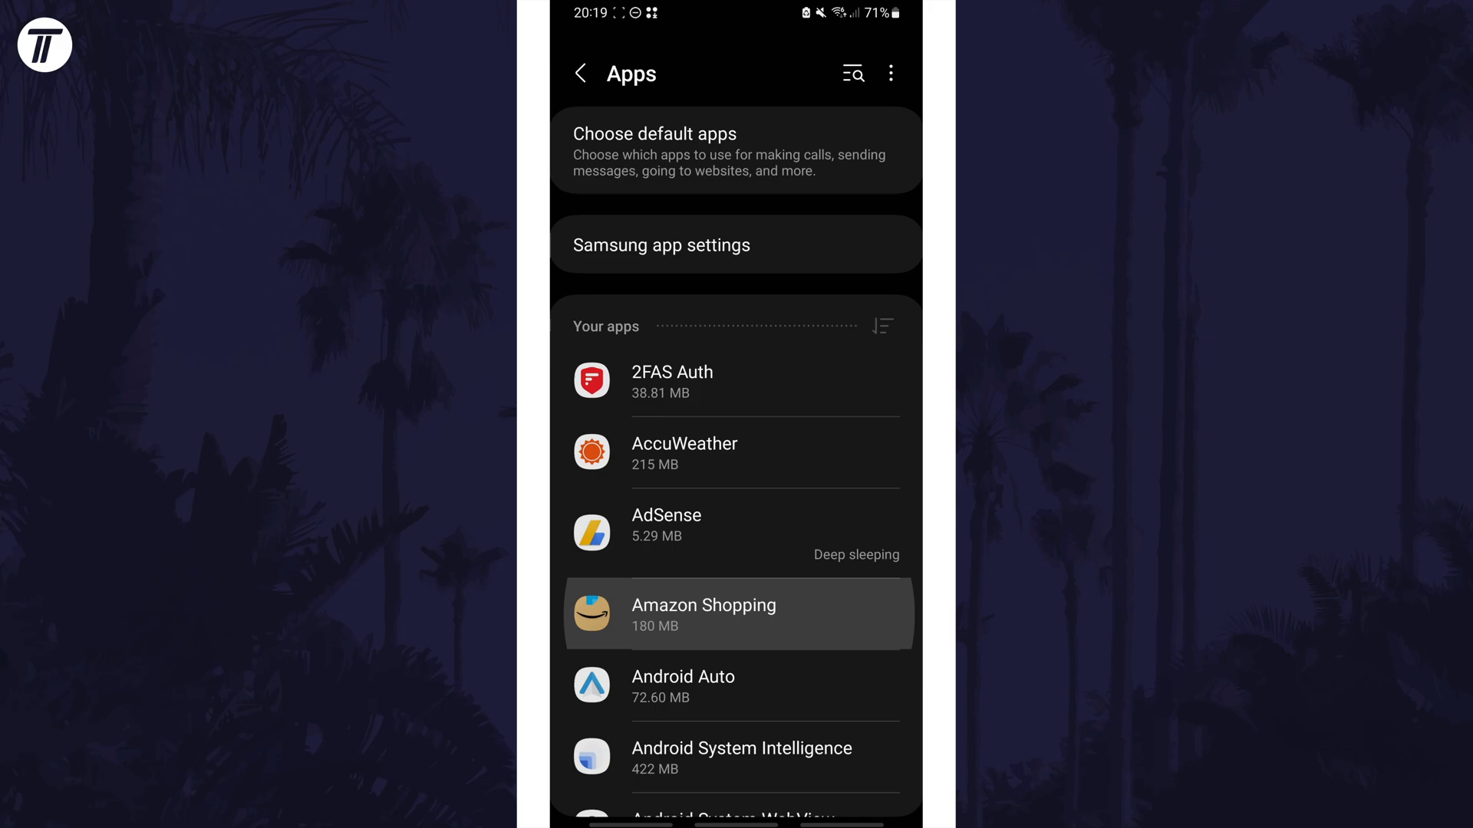
click(735, 614)
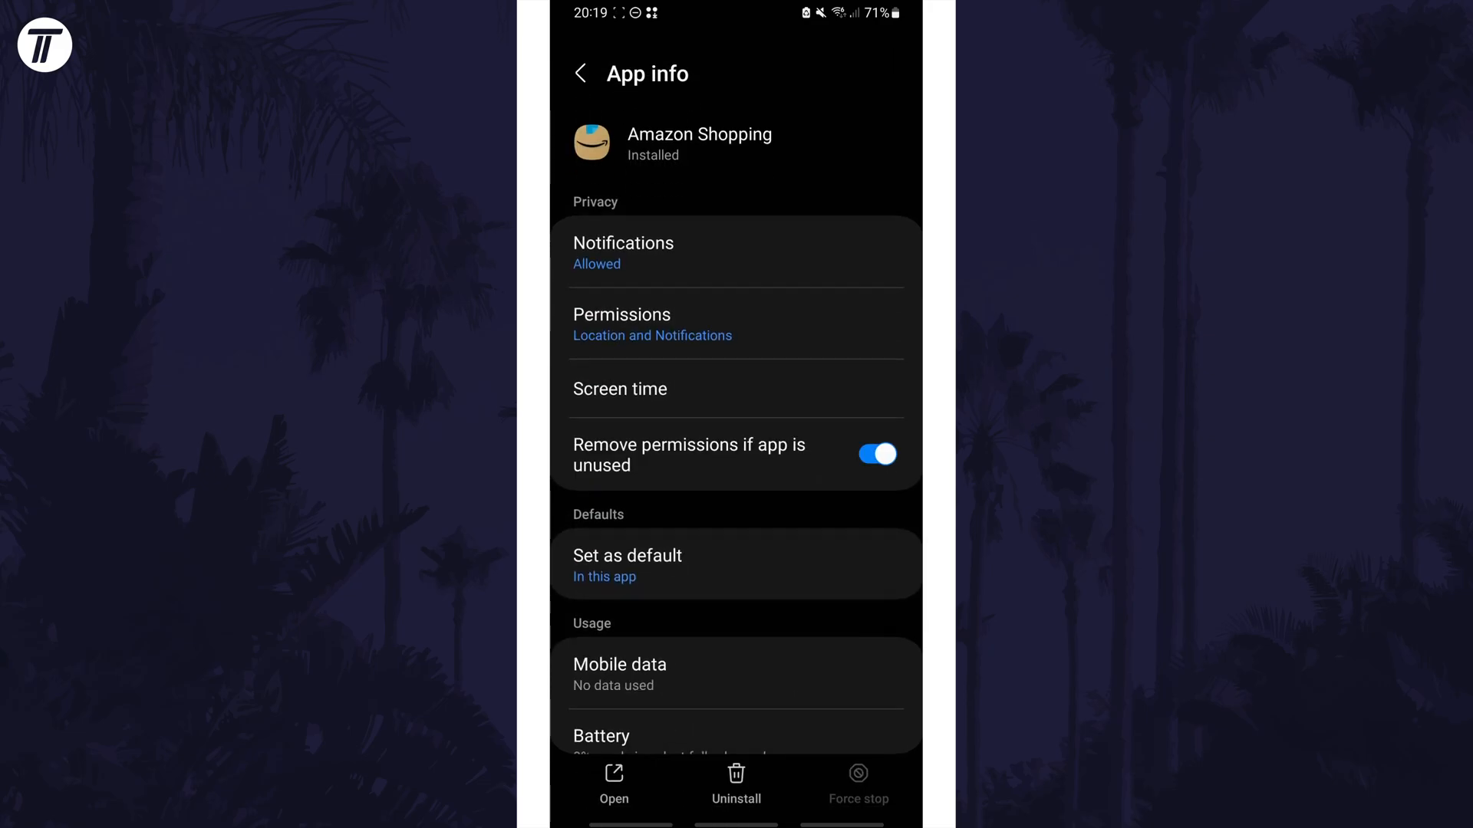
click(734, 323)
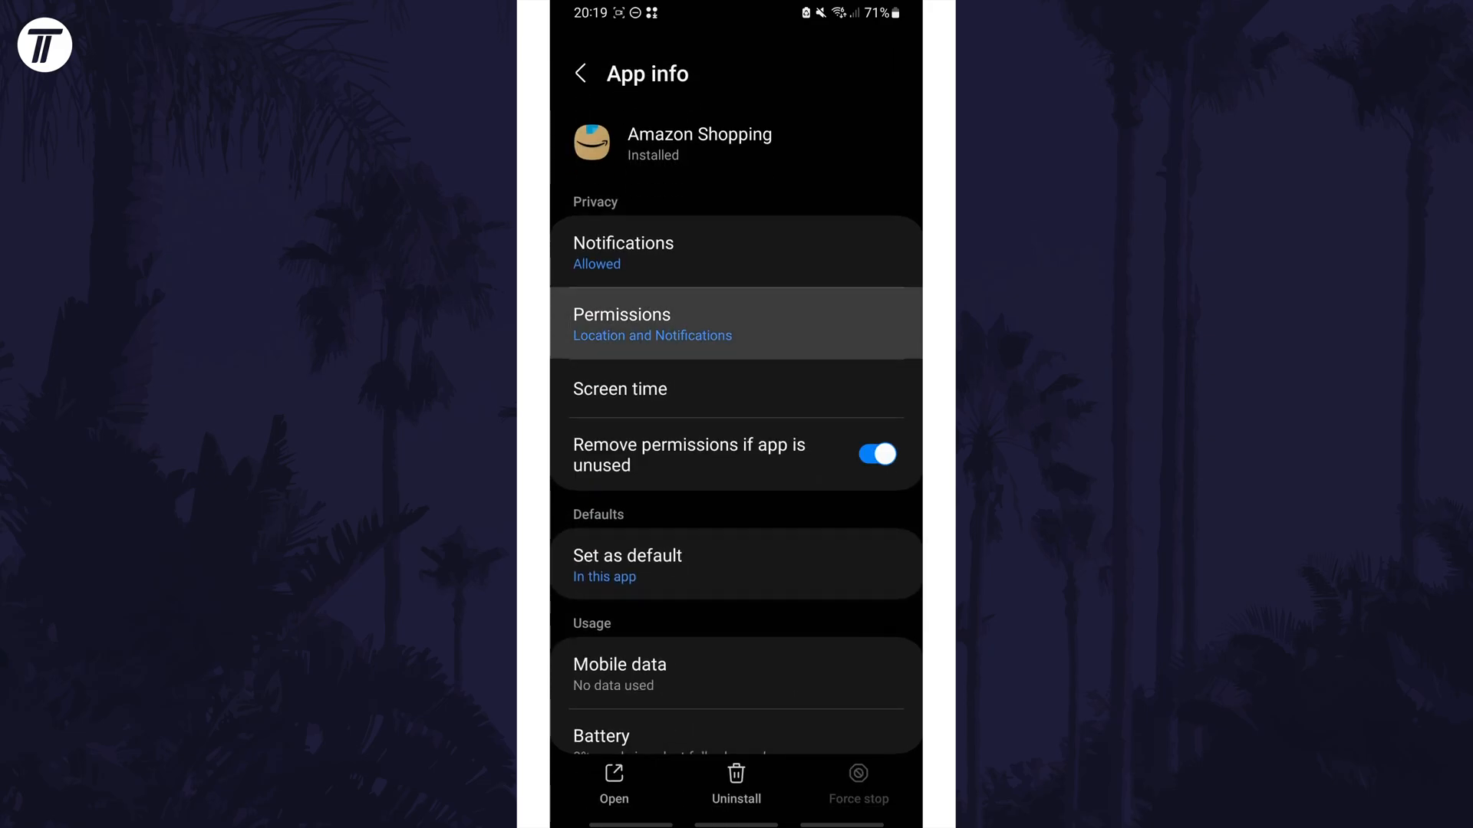
Set Amazon Shopping's Camera permission to 'Allow only while using the app', then back to 'Ask every time'
click(735, 324)
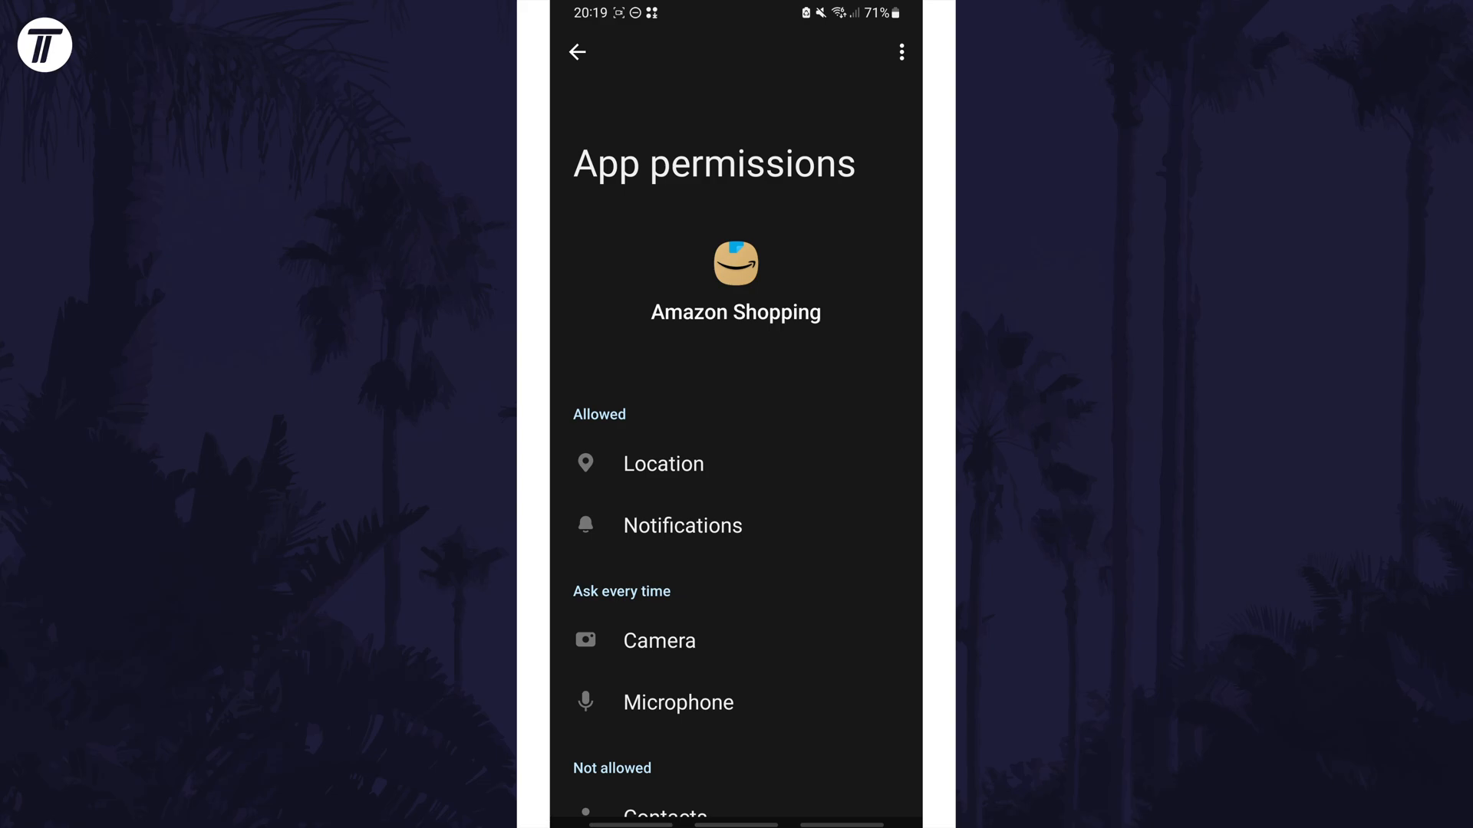
scroll(up, 3)
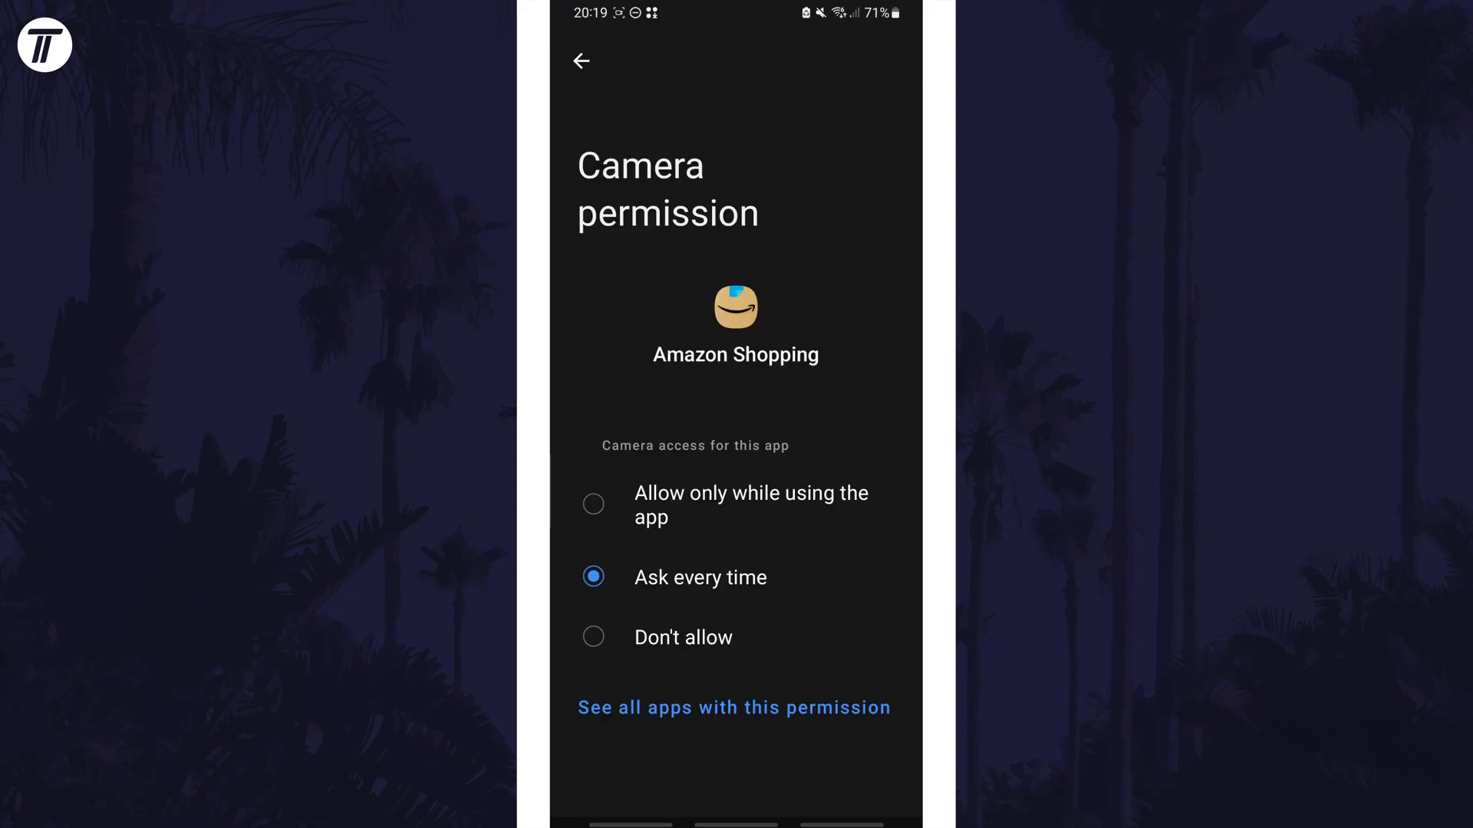
click(592, 504)
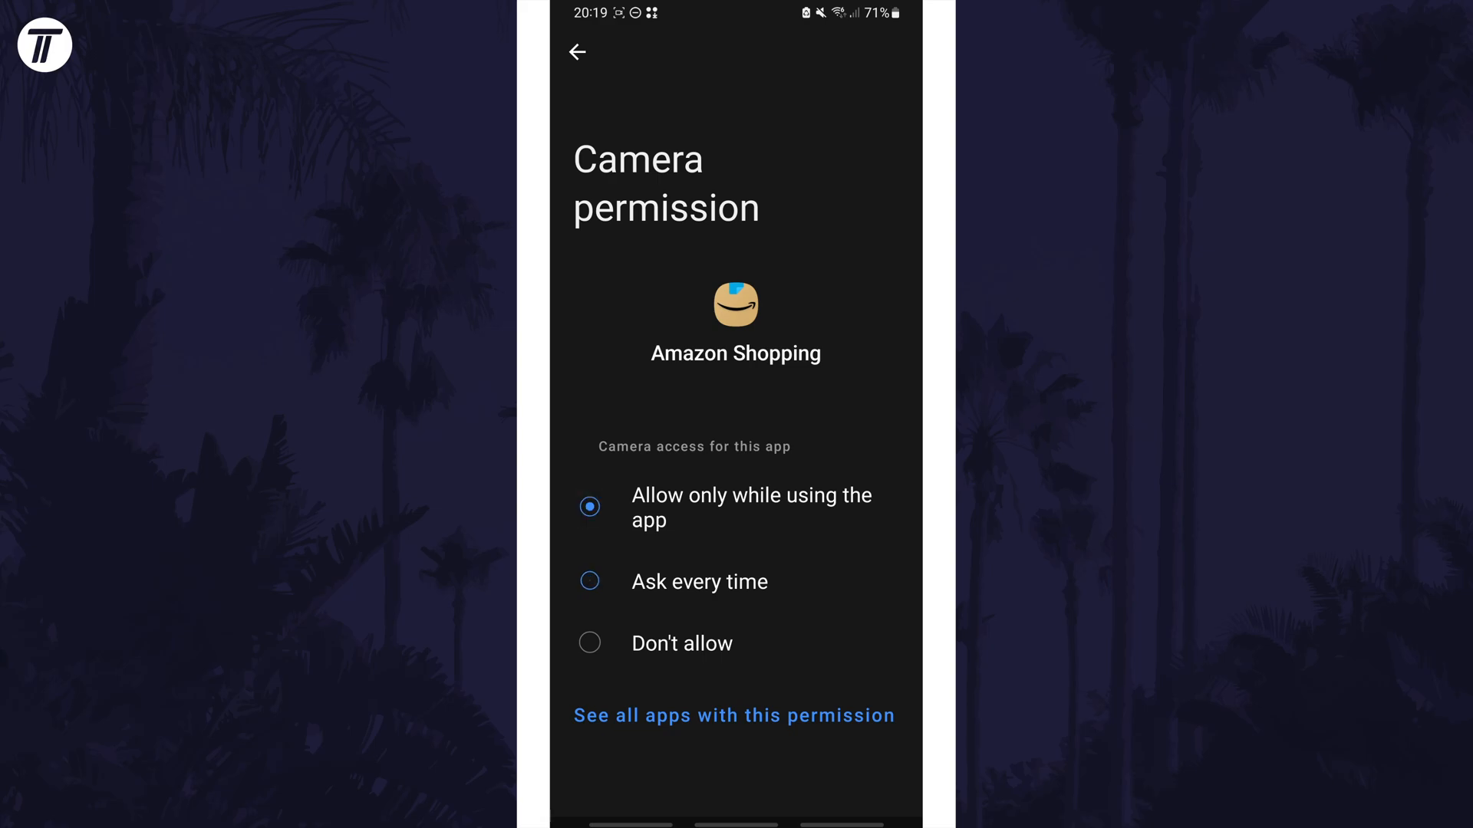
click(589, 580)
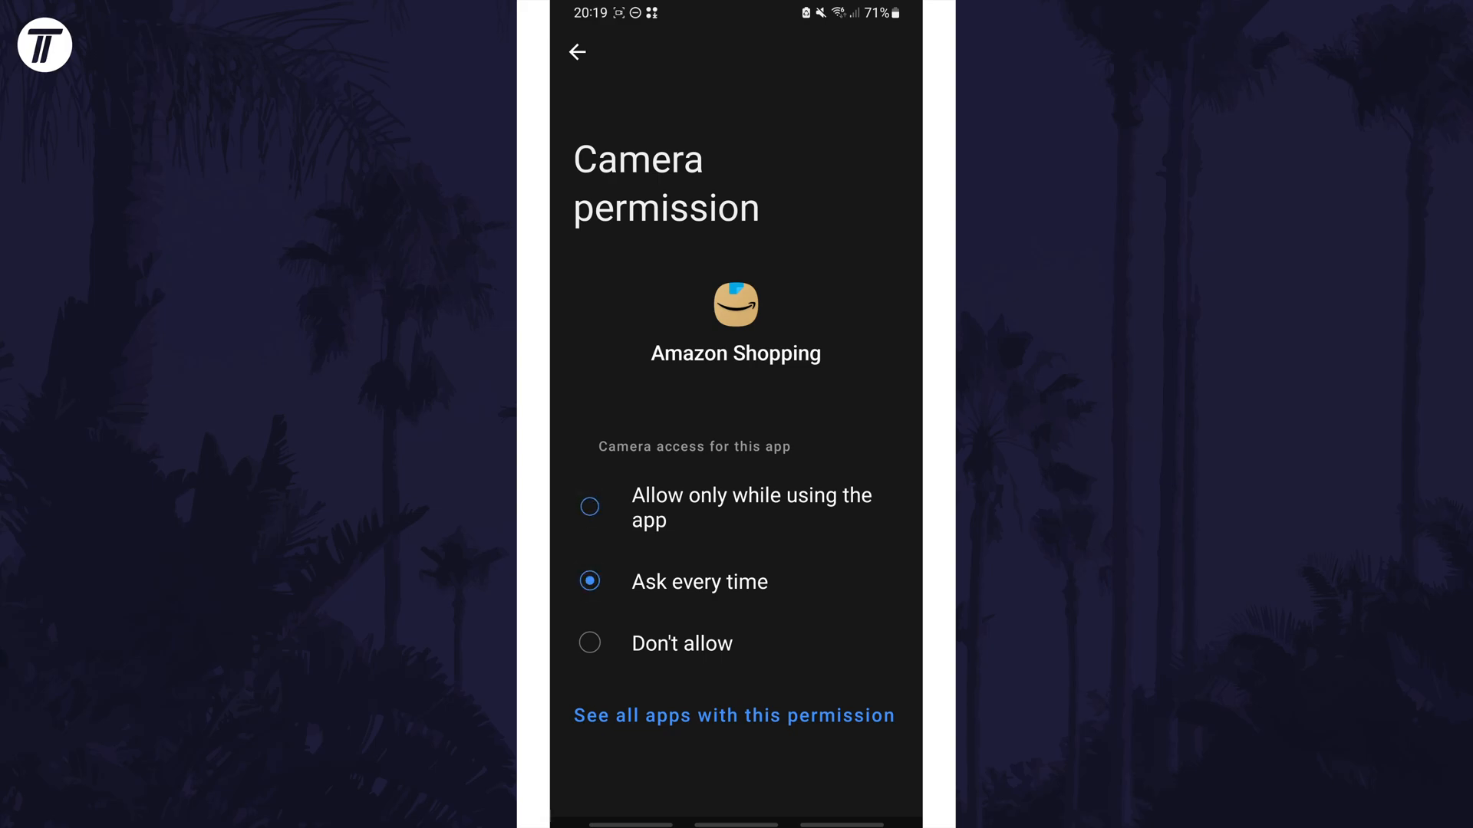
click(589, 643)
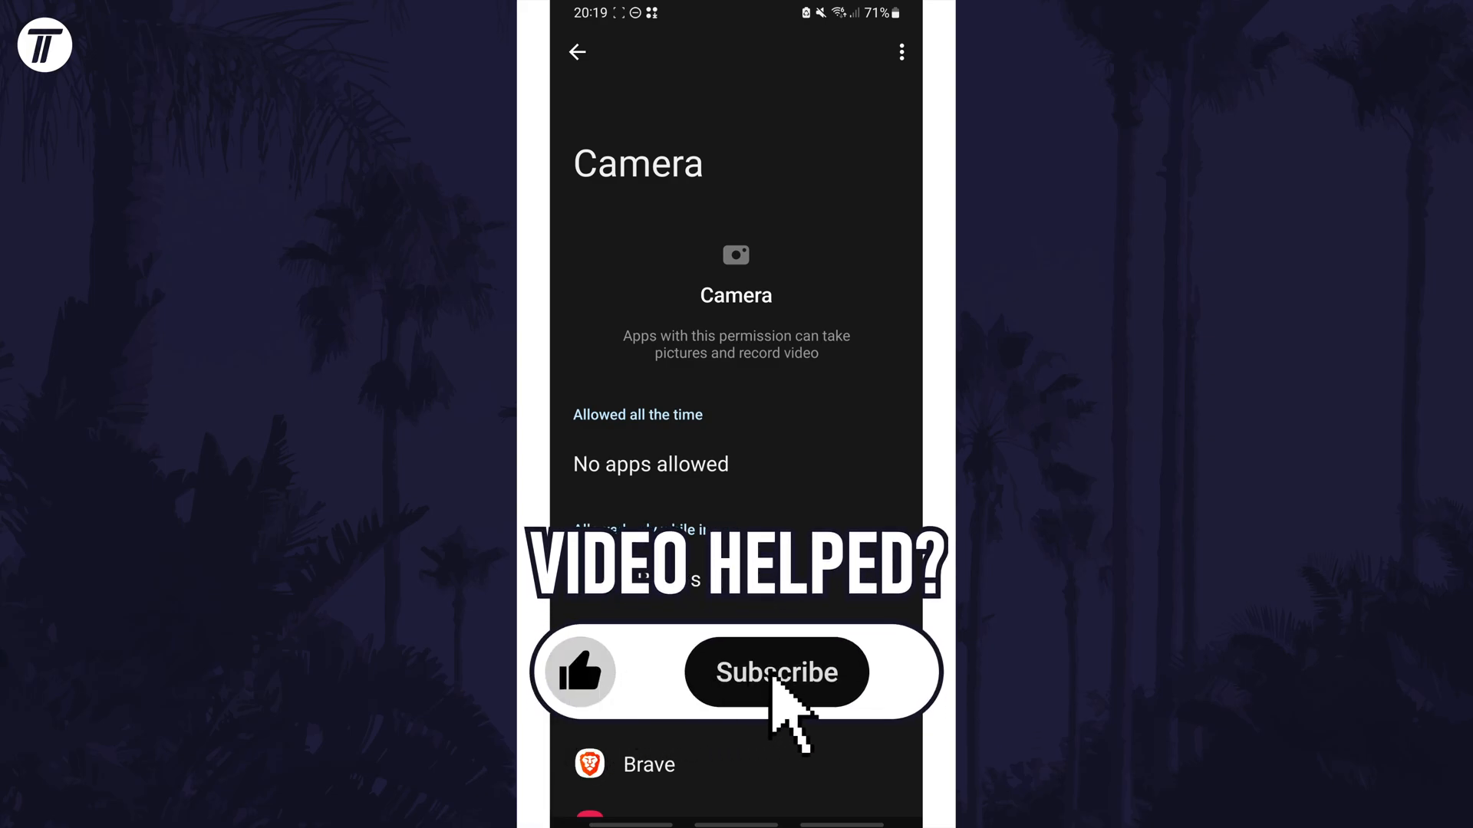
Show all apps grouped by camera permission, confirming none are allowed all the time
click(776, 672)
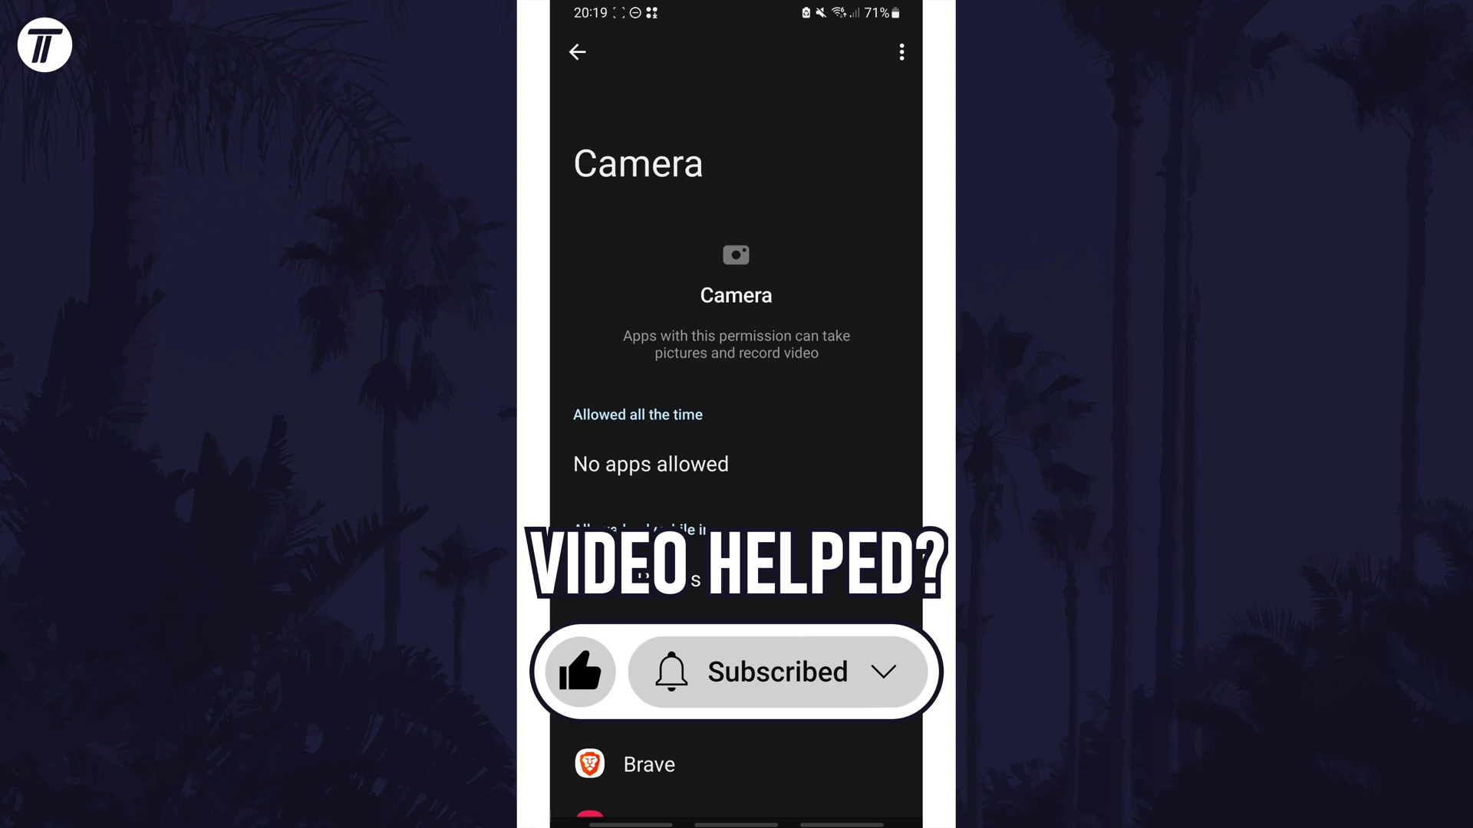